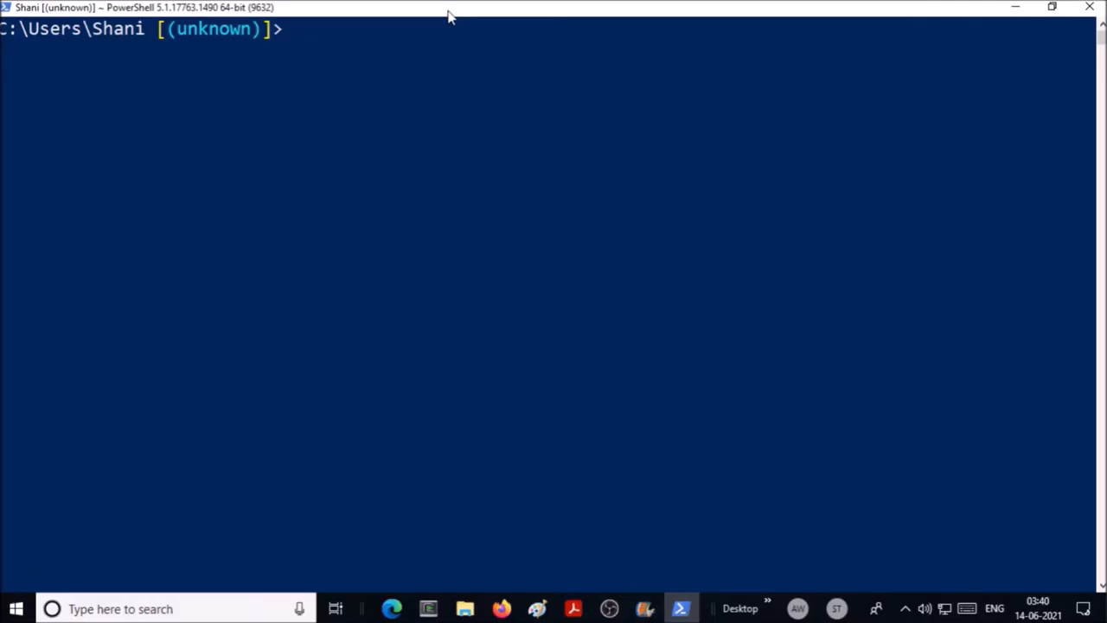
Step: Run java -version in PowerShell to see the installed Java version
text(java -version)
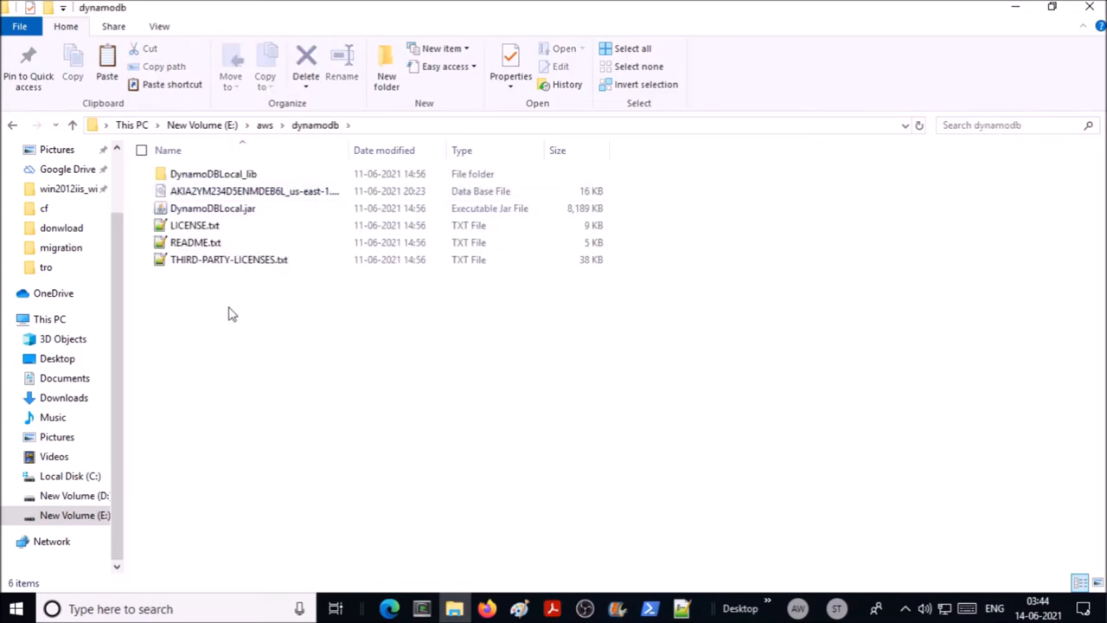
mouse_move(536, 493)
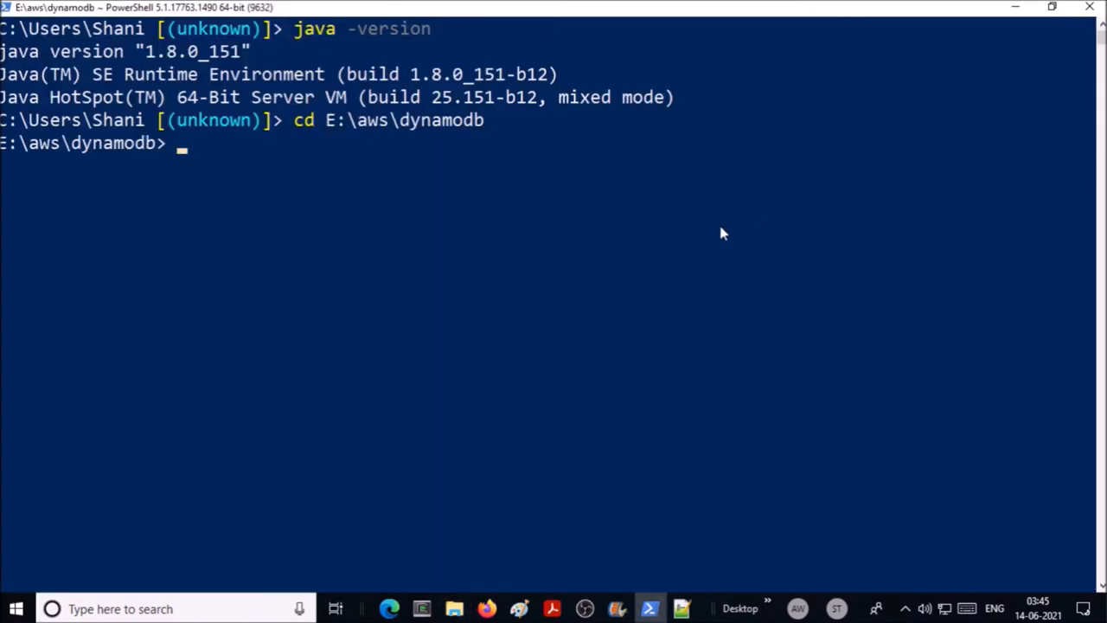
Step: Launch DynamoDBLocal.jar with java.library.path set to ./DynamoDBLocal_lib
text(java -D"java.library.path=./DynamoDBLocal_lib" -jar DynamoDBLocal.jar)
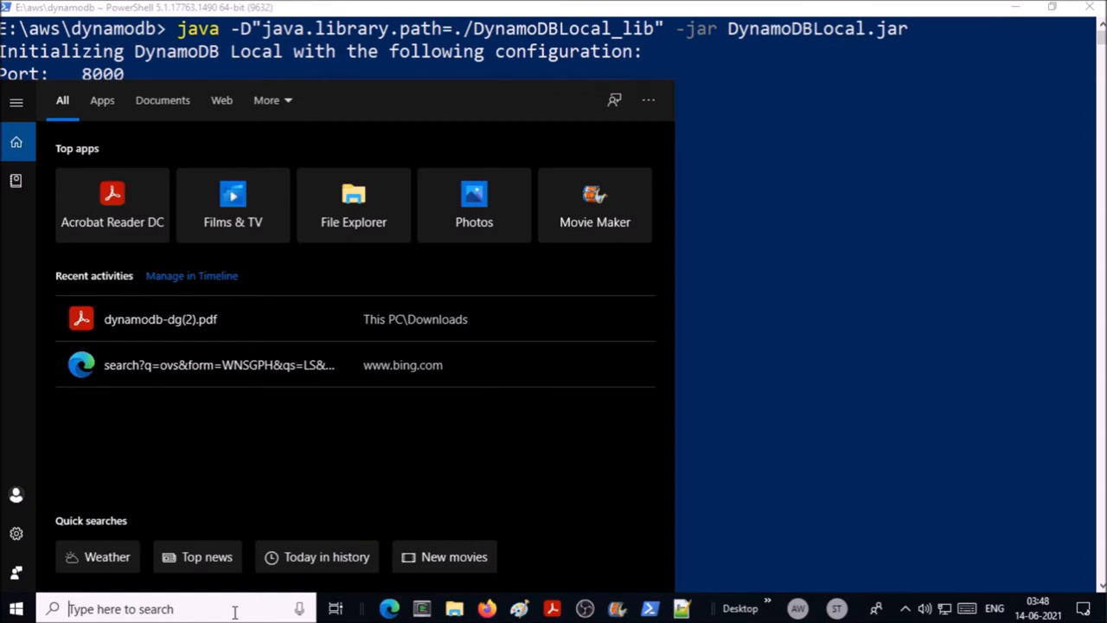
Step: Configure the AWS CLI with fake keys and us-east-1, then list tables at localhost:8000
text(d)
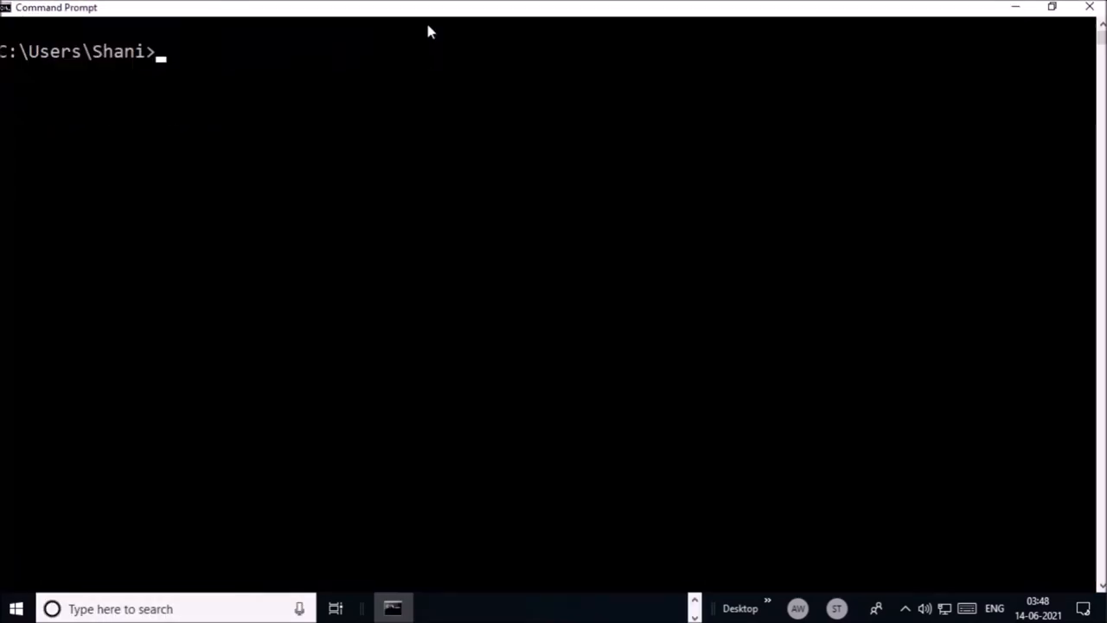
text(aws)
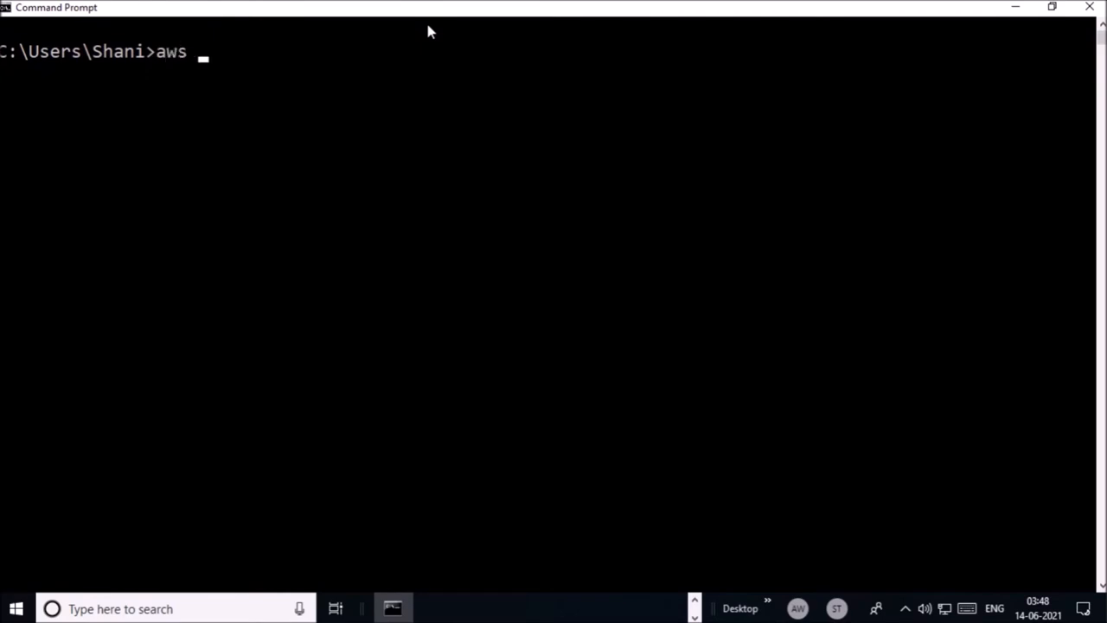
text(configure)
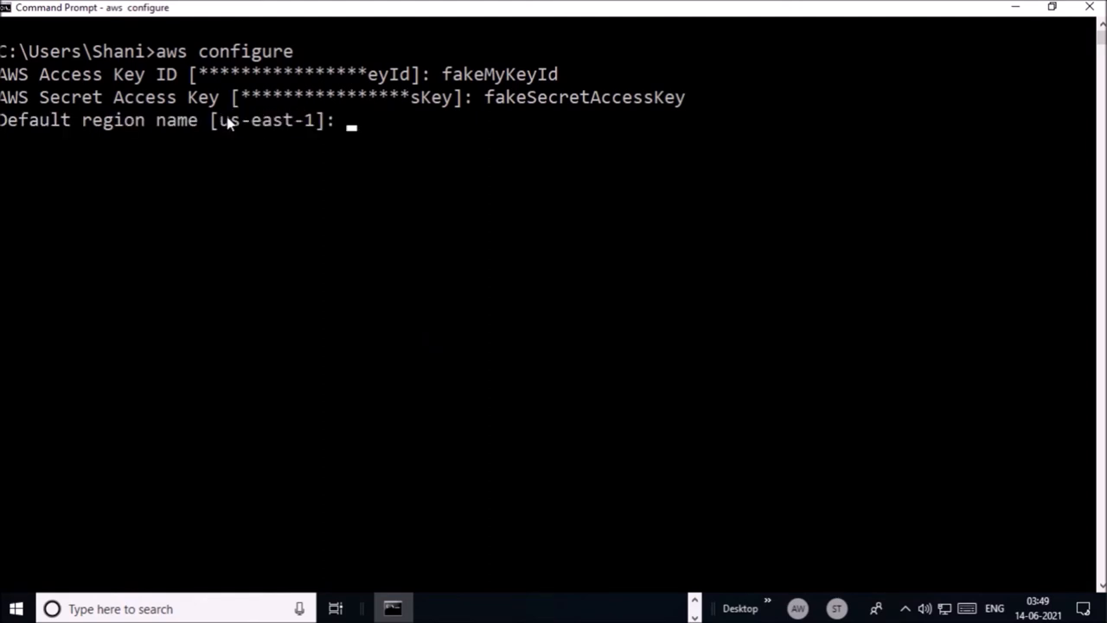
text(us-east-1)
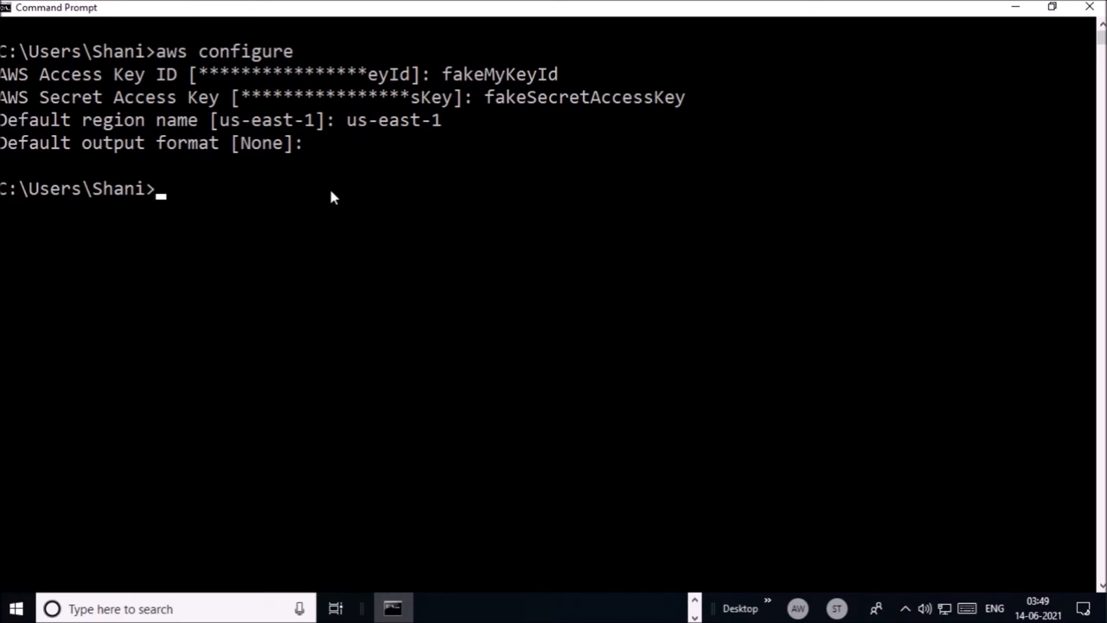
text(aws dynamodb list-tables --endpoint-url http://localhost:8000)
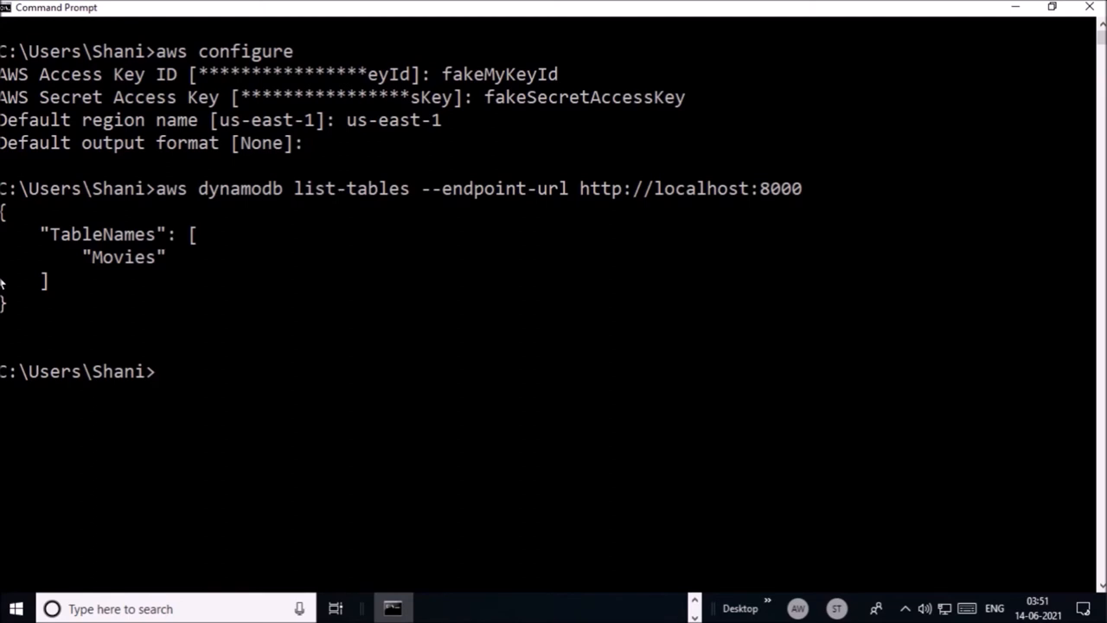
Step: Bring up the PyCharm project with the boto3 script that creates the Movies table
click(432, 608)
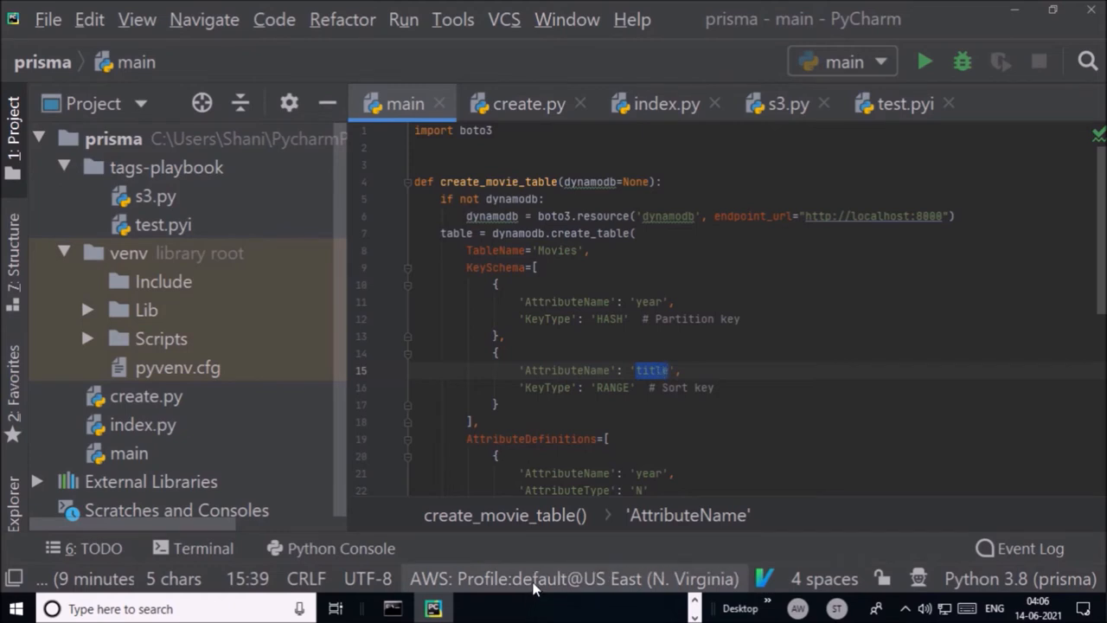
Step: Review the default-profile AWS credentials file with placeholder keys, then return to the script
click(573, 578)
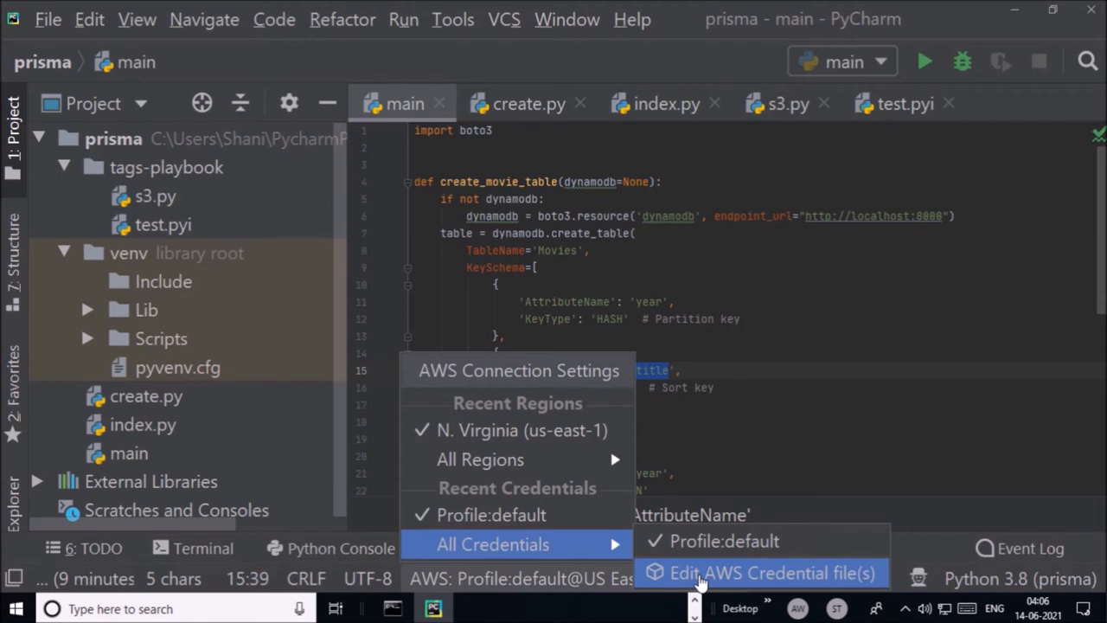
click(770, 571)
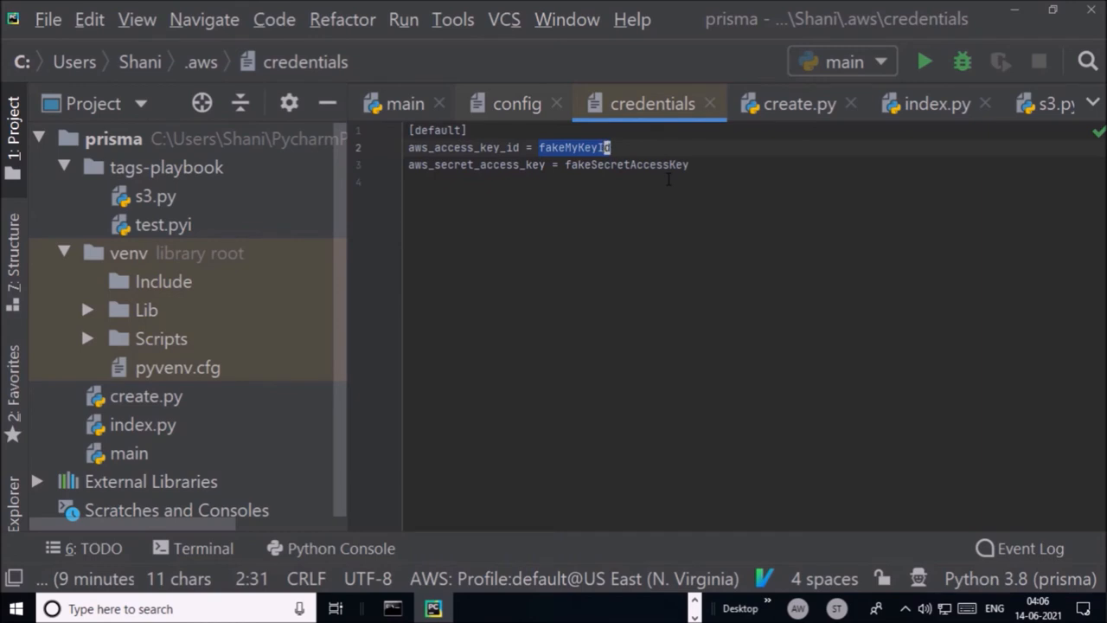
click(404, 103)
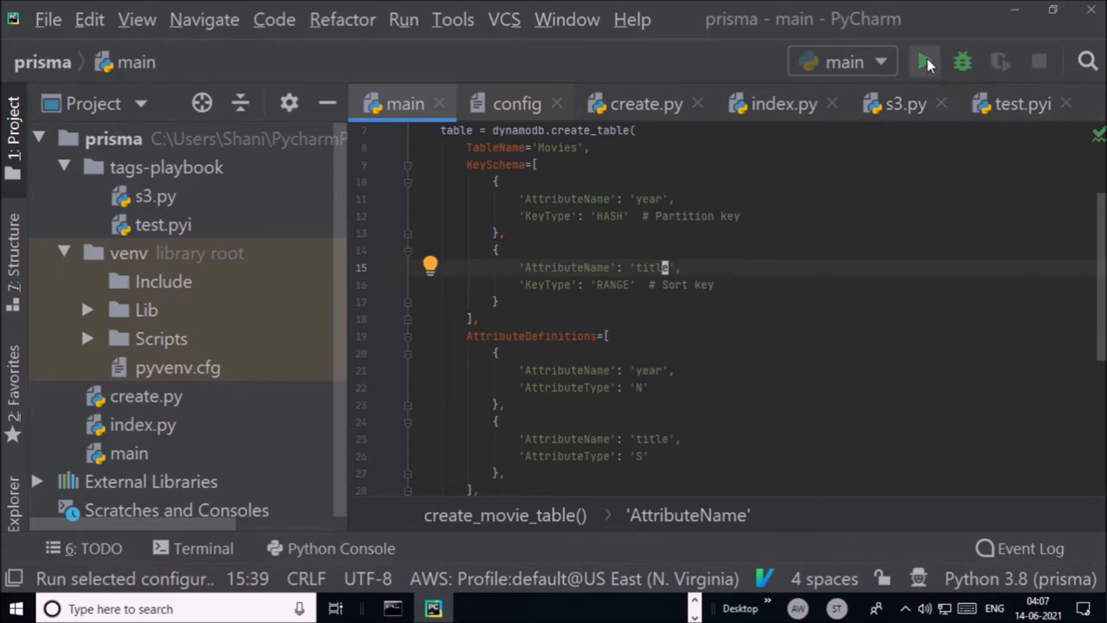
Step: Run the create_movie_table script until it prints 'Table status: ACTIVE'
click(923, 62)
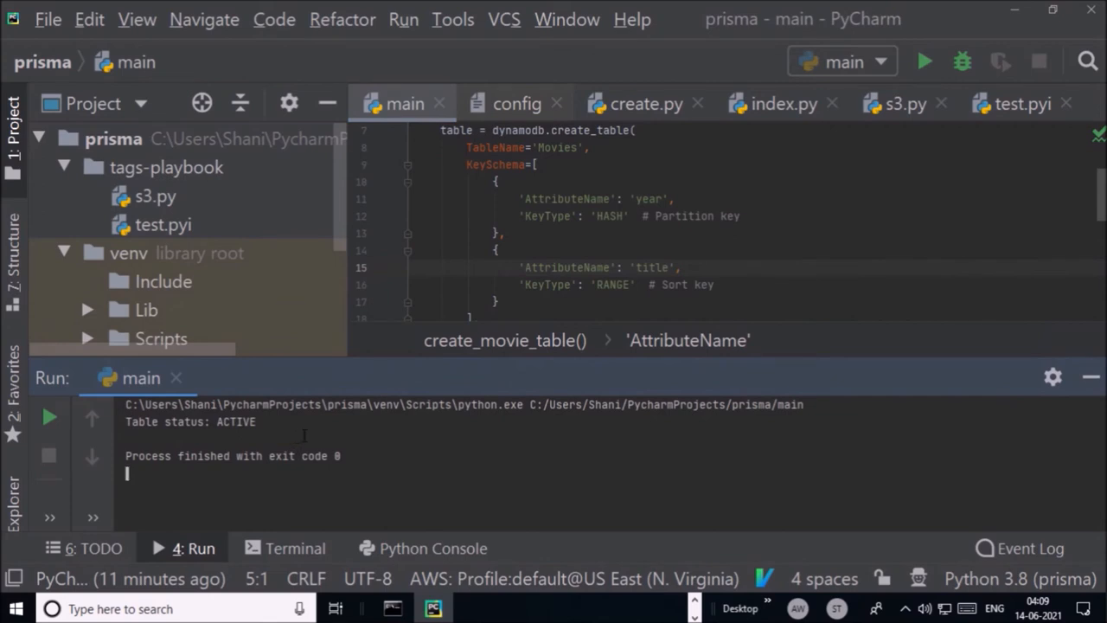
mouse_move(618, 454)
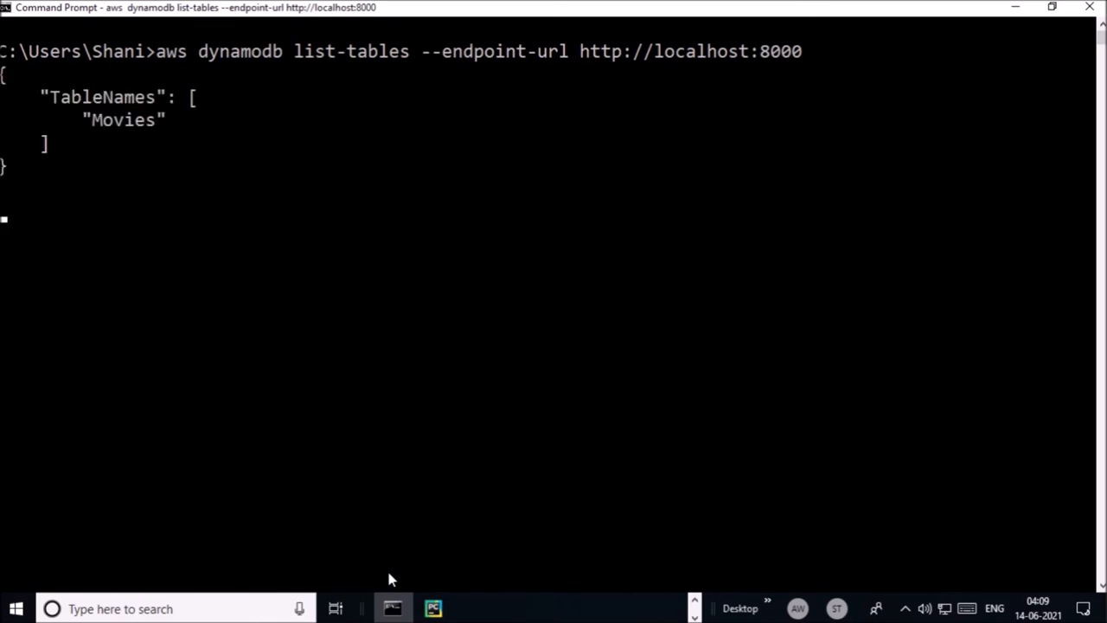
Step: Select the Movies table name in the list-tables output
double_click(123, 119)
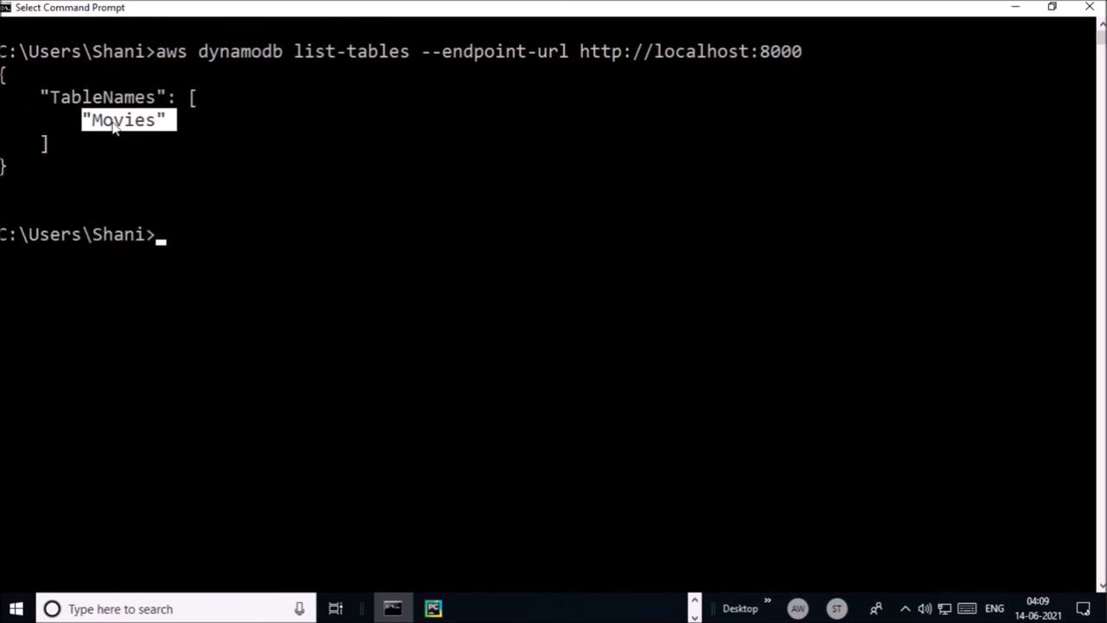
mouse_move(351, 442)
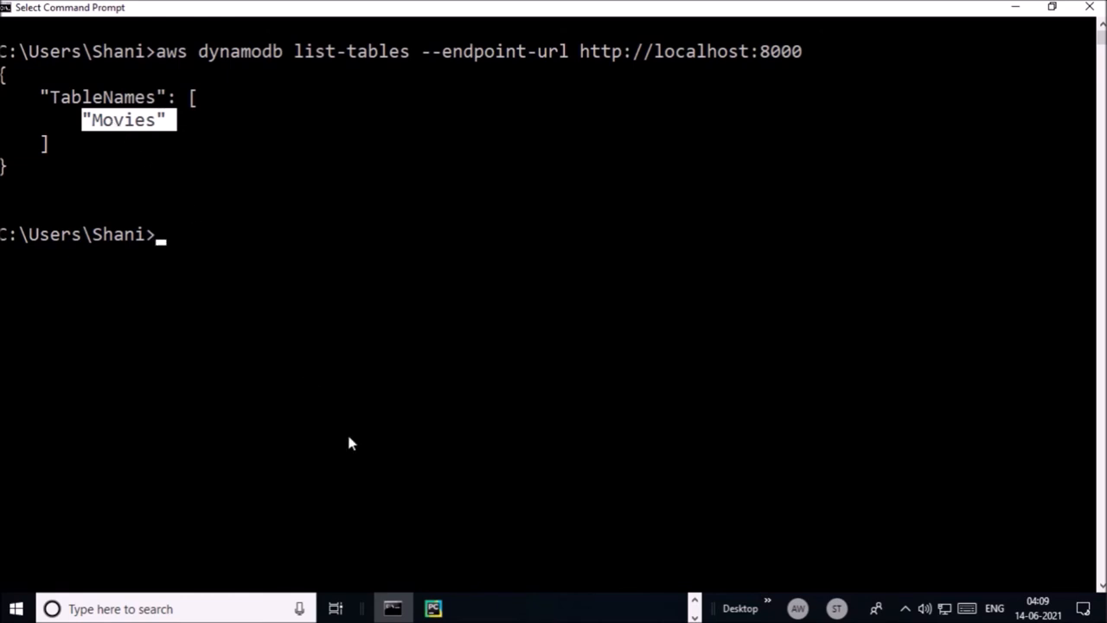
mouse_move(497, 376)
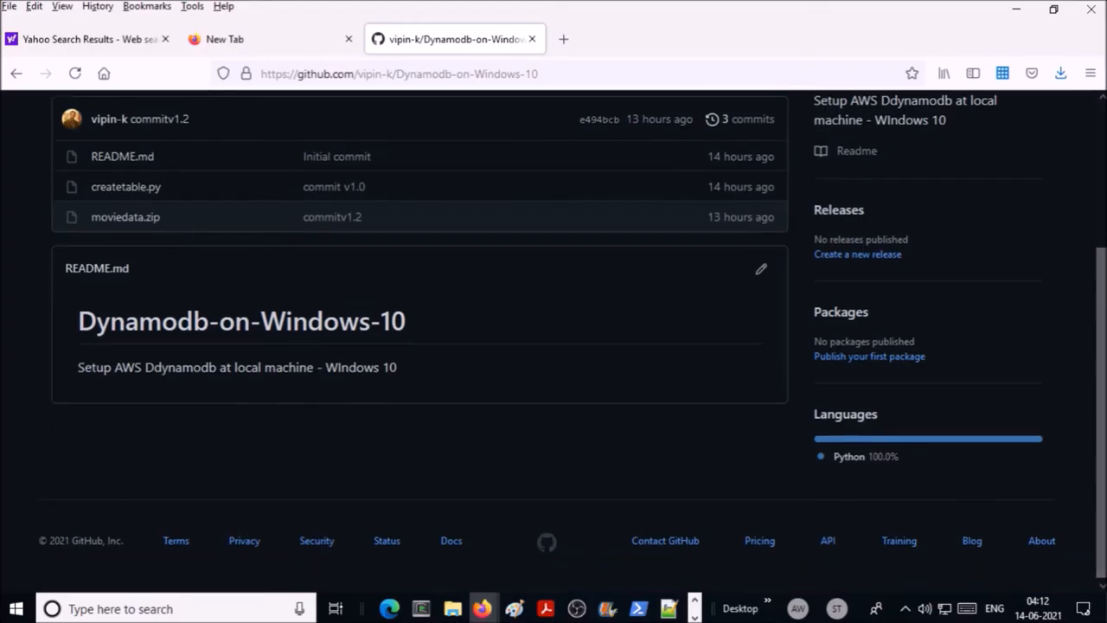
Step: Scroll the Dynamodb-on-Windows-10 repo page to its README.md, createtable.py and moviedata.zip files
scroll(up, 3)
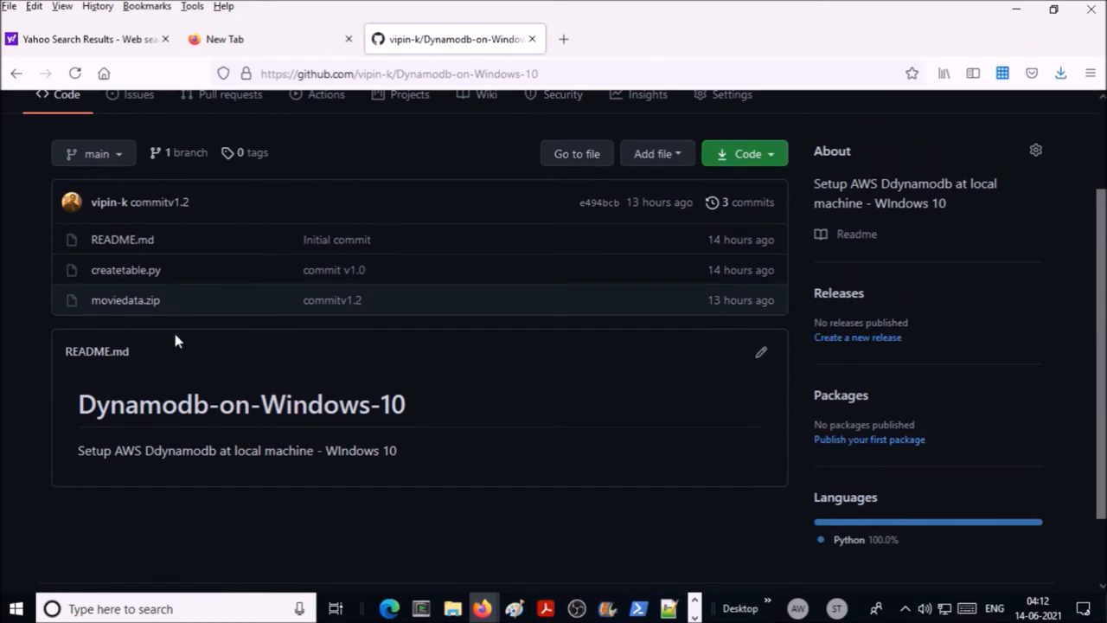
mouse_move(178, 315)
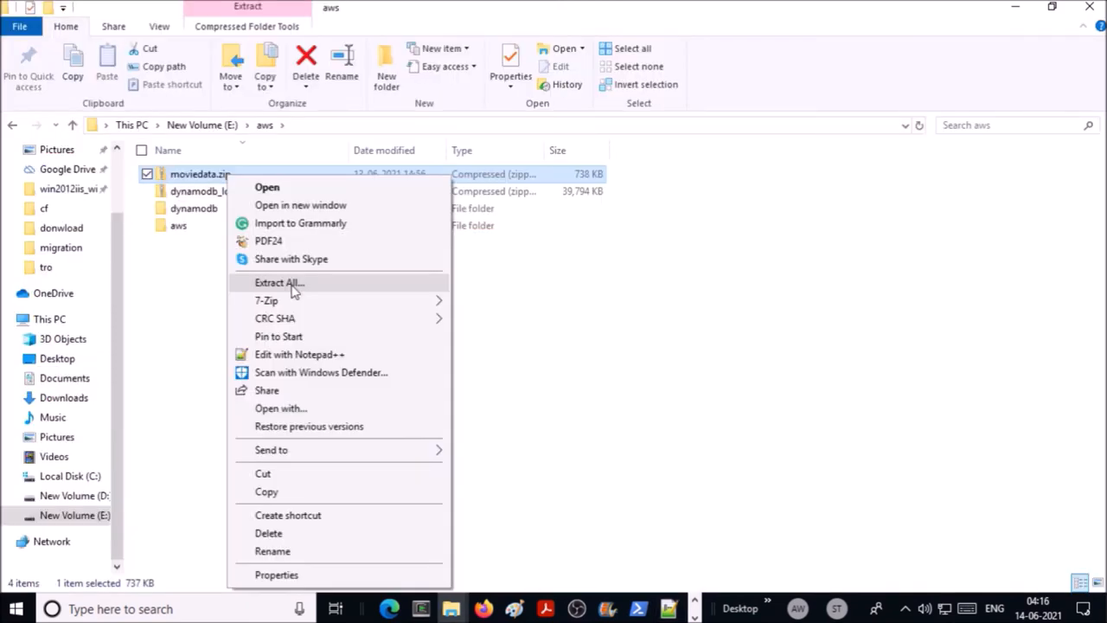
Step: Extract moviedata.zip and open the resulting moviedata folder
click(280, 281)
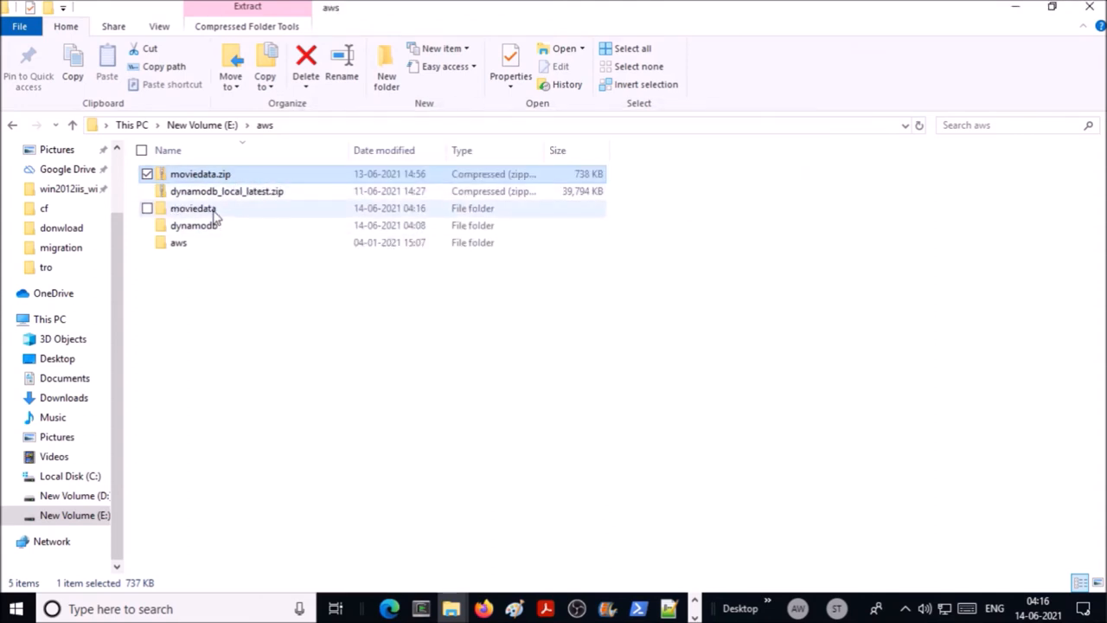
double_click(193, 208)
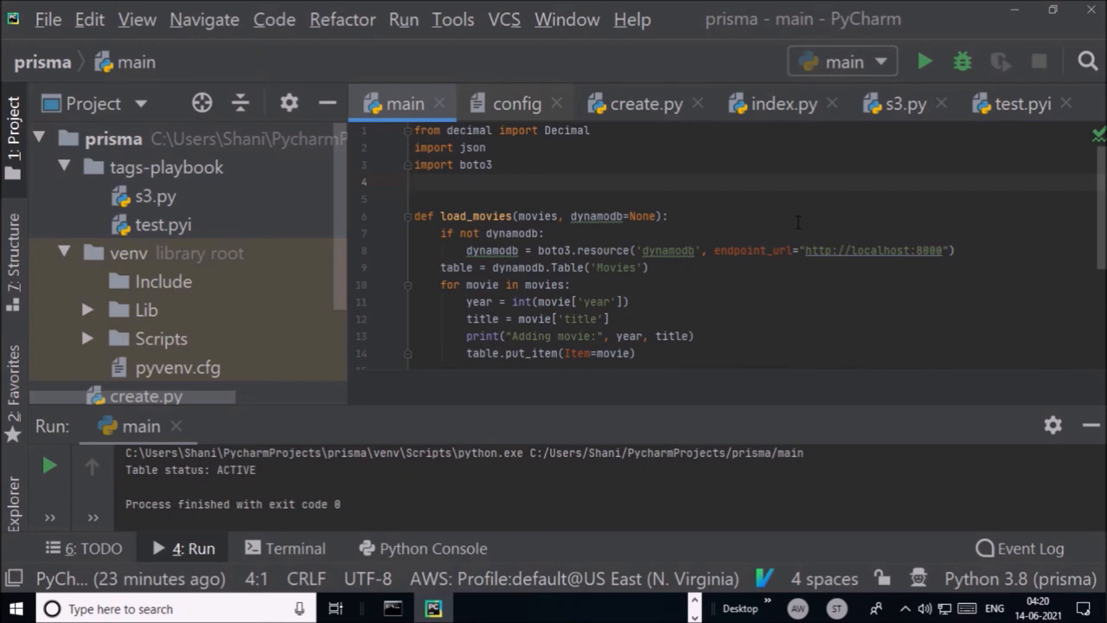
Step: Change the load_movies open() path to "E:/aws/moviedata/moviedata.json"
click(415, 182)
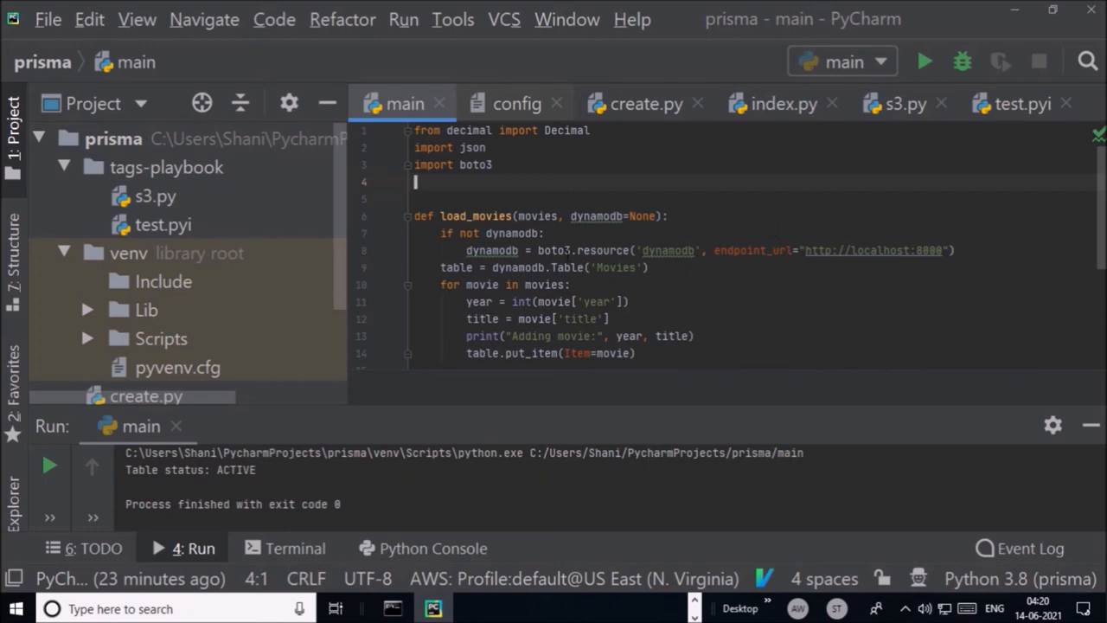
scroll(down, 3)
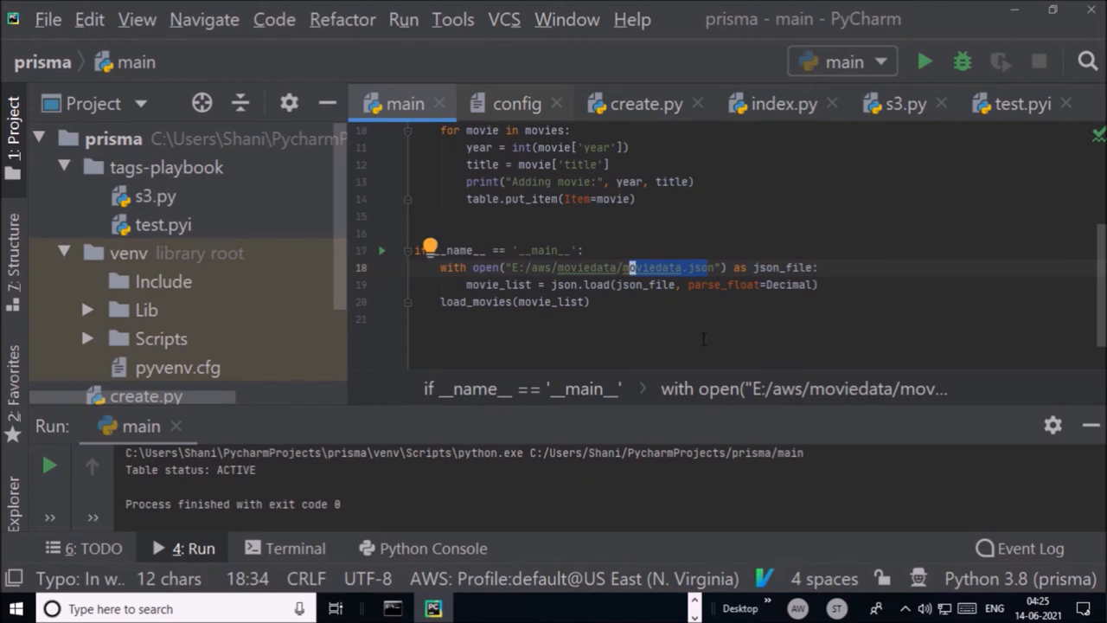
click(923, 62)
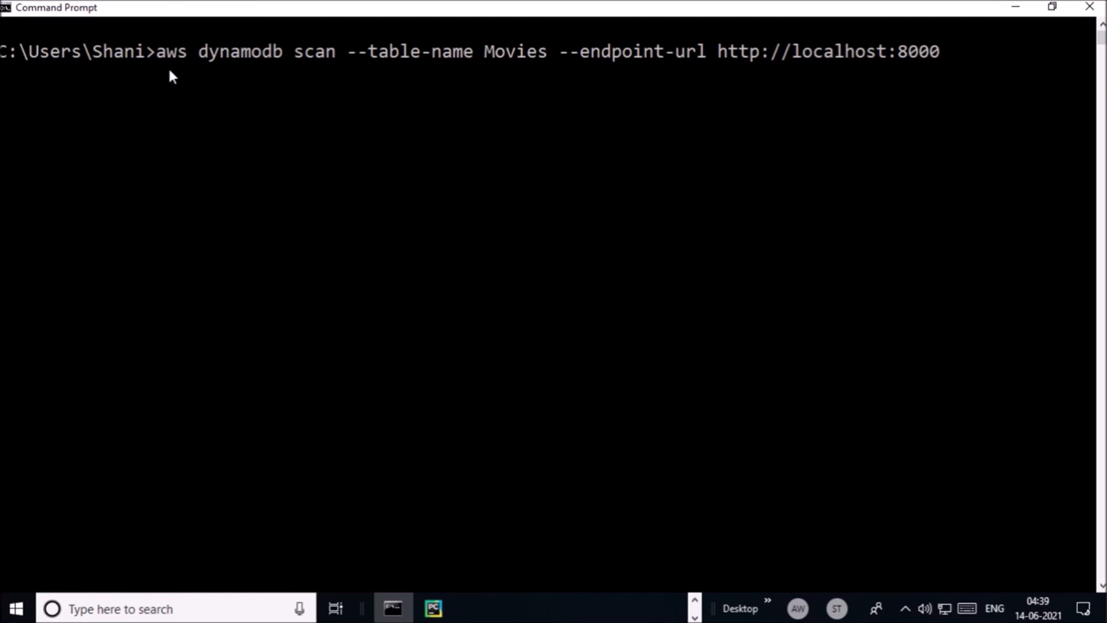
mouse_move(264, 104)
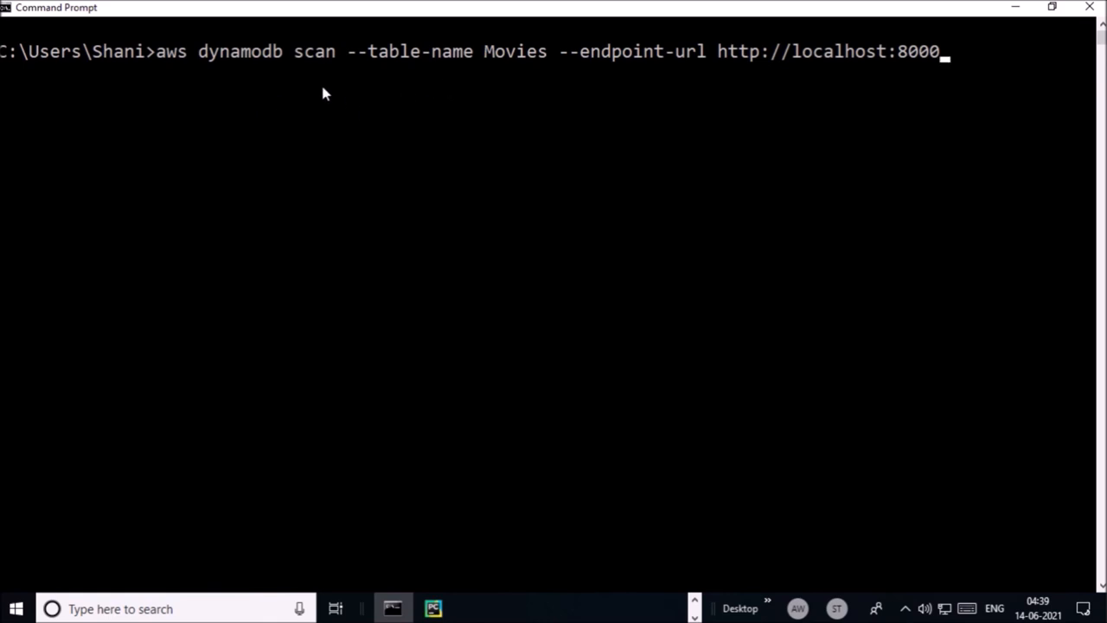
mouse_move(320, 97)
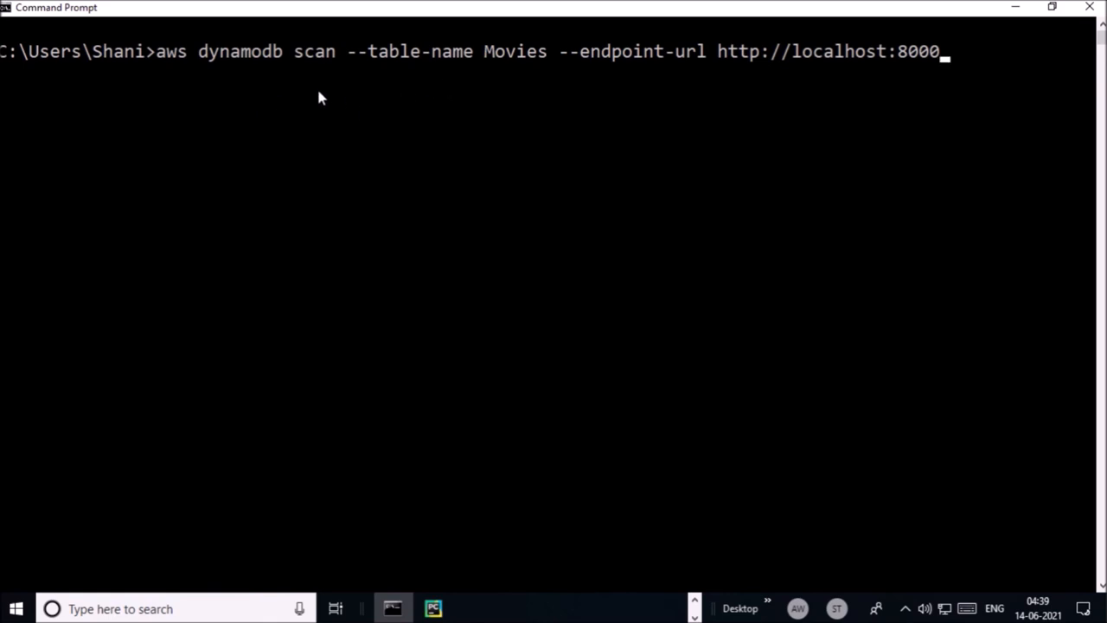
mouse_move(510, 66)
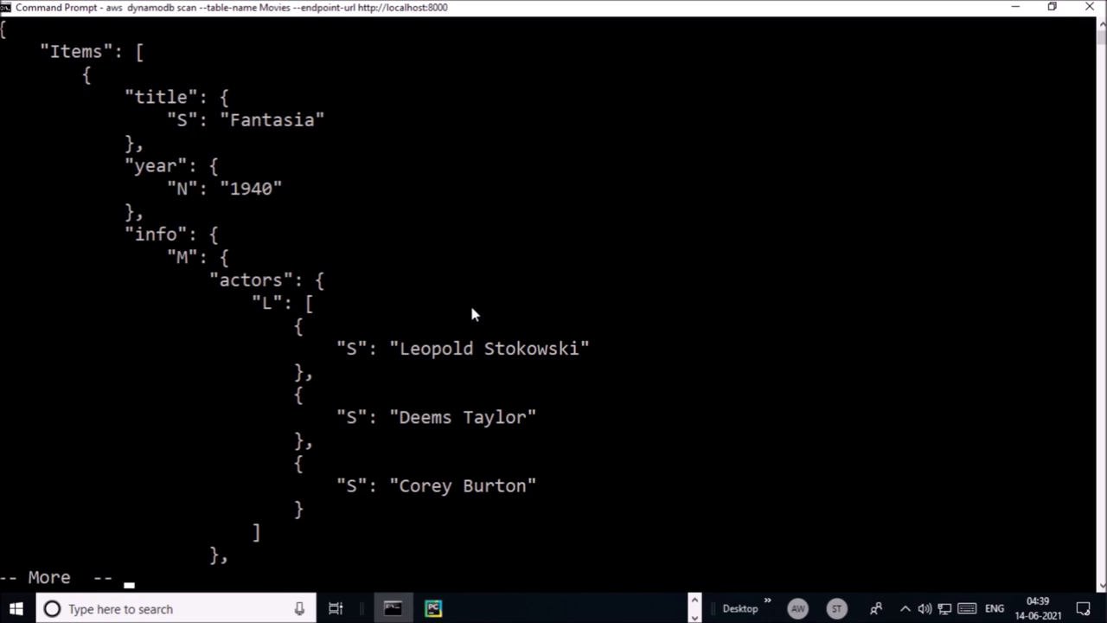
Step: Page through the Movies scan output past Fantasia (1940) and its actors
key(space)
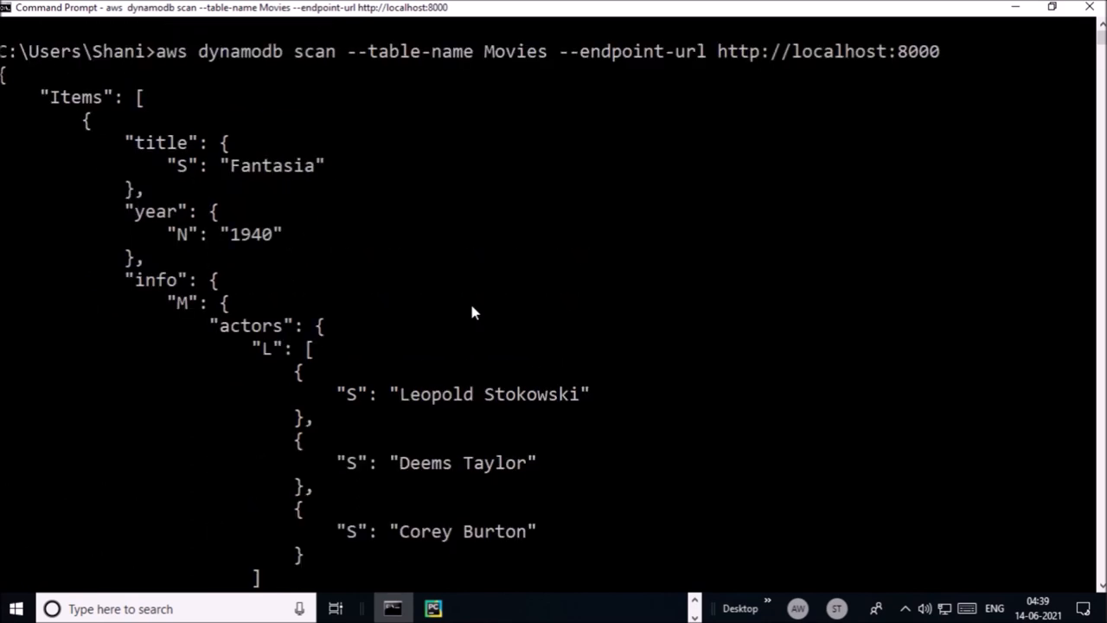
mouse_move(342, 282)
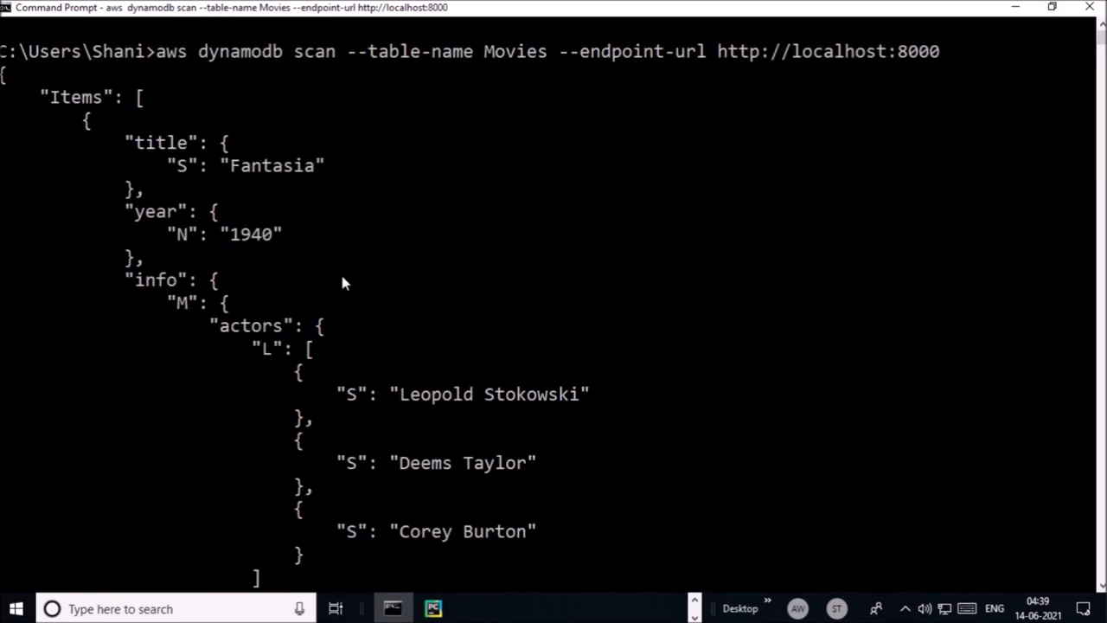
mouse_move(218, 260)
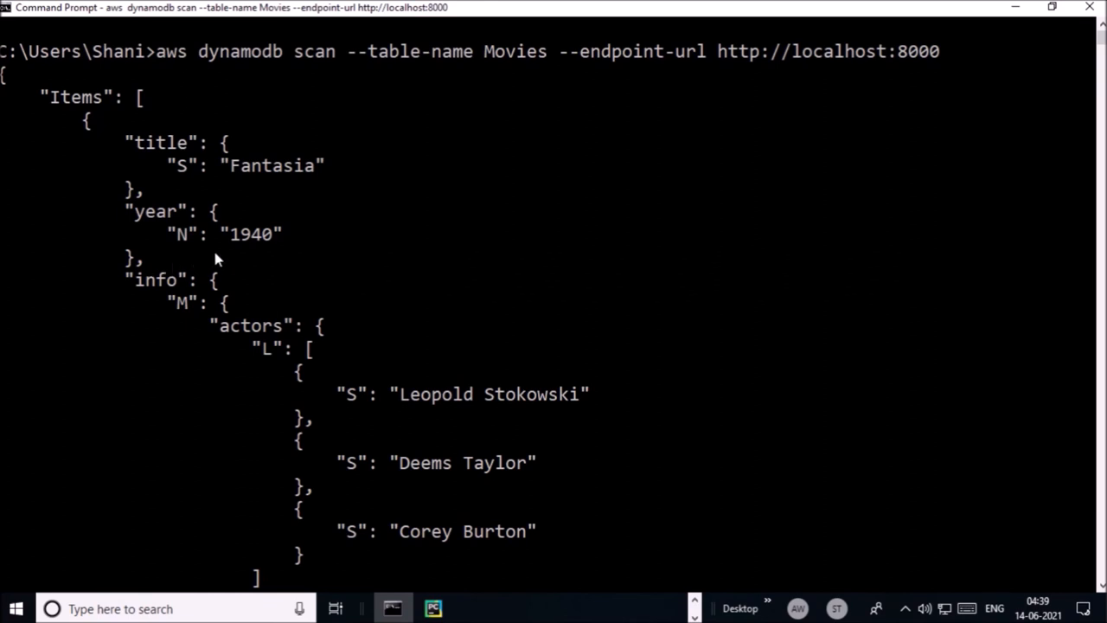
scroll(down, 3)
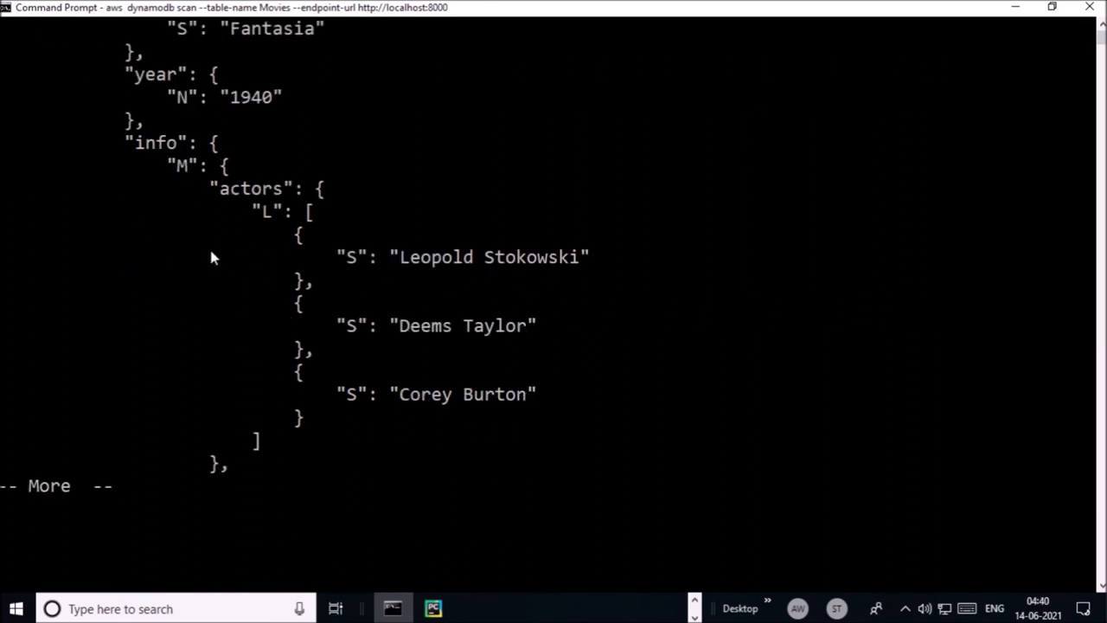